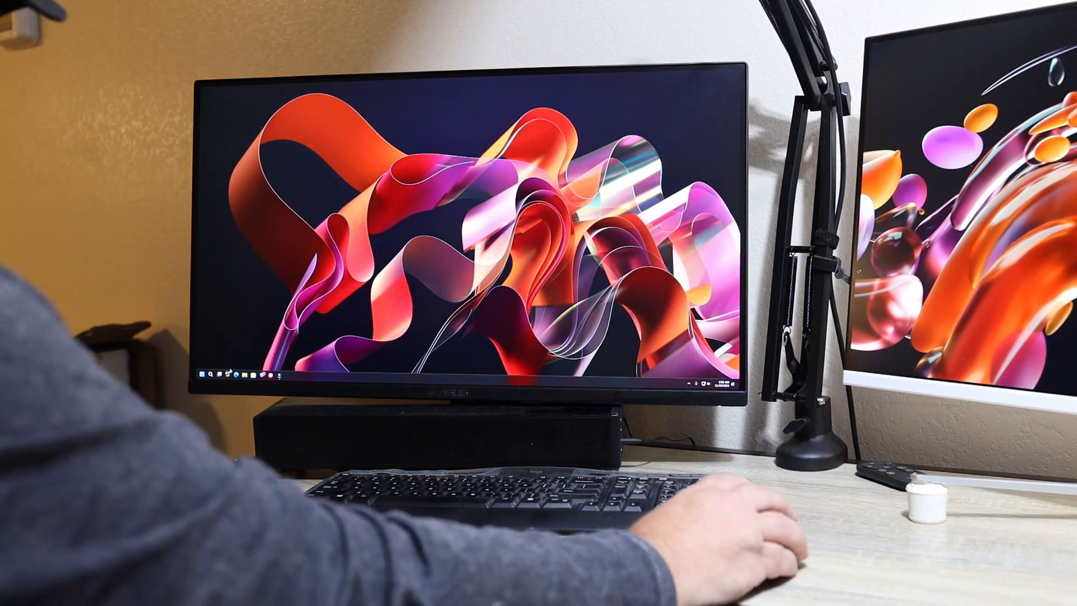
# - Open System > About in Settings from the Start button's Quick Link menu
pyautogui.rightClick(13, 596)
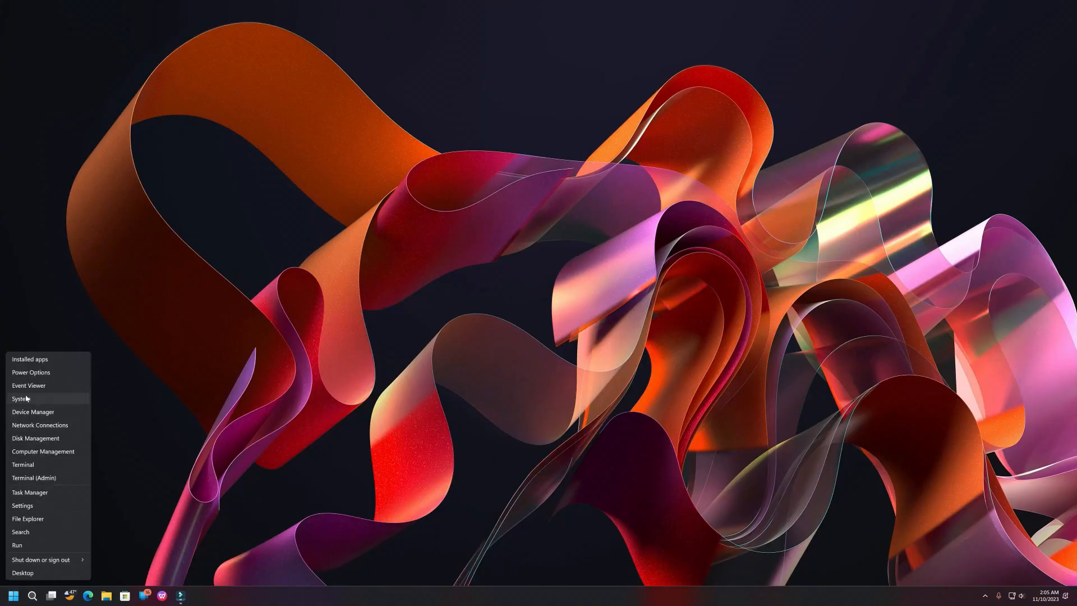
pyautogui.click(21, 398)
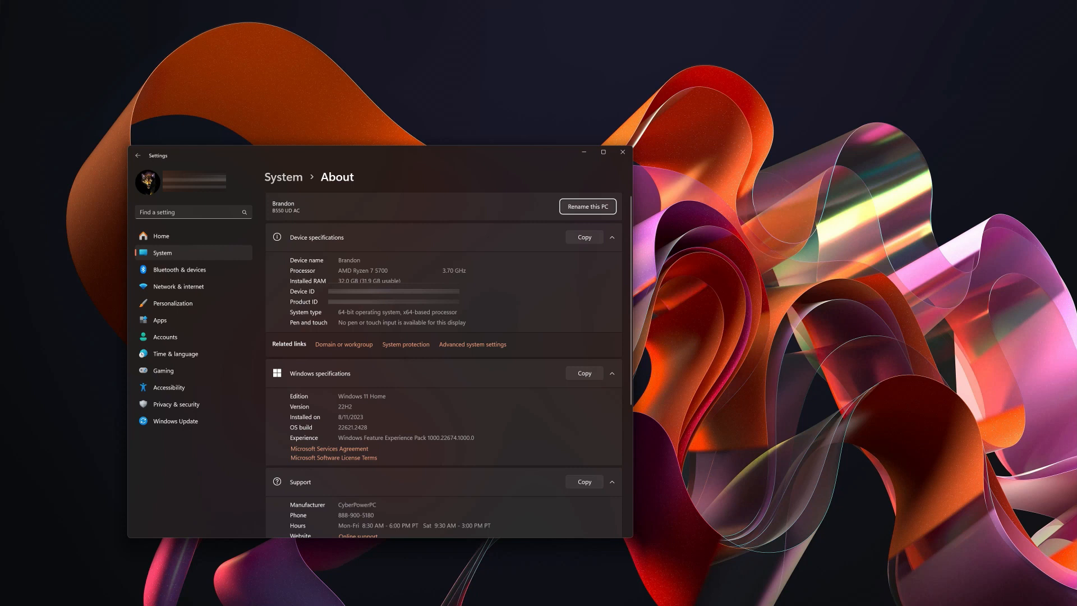
pyautogui.moveTo(317, 288)
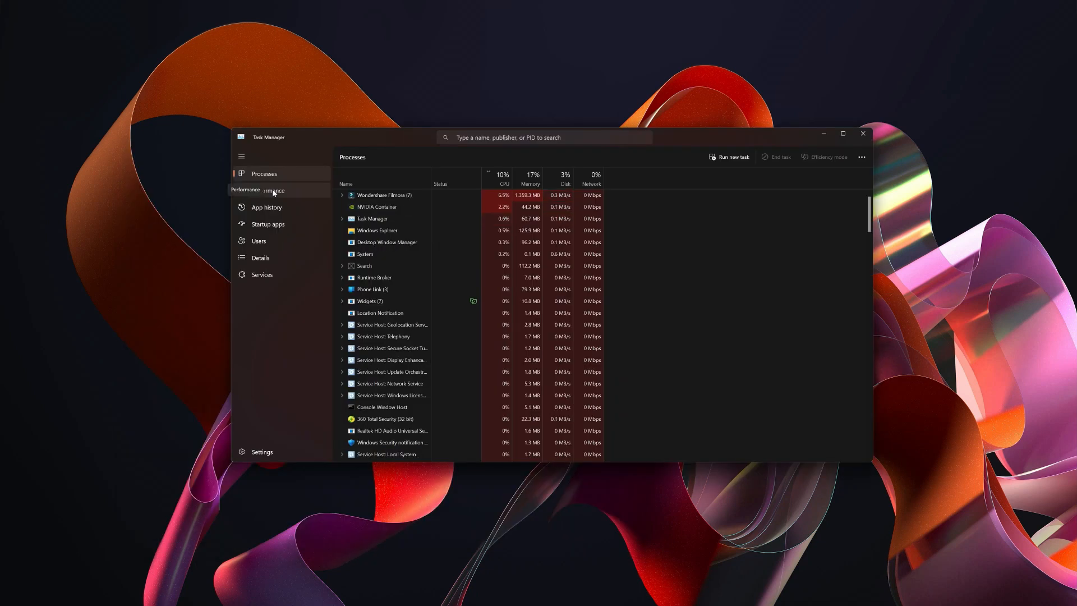
# - Switch Task Manager to the Performance view to see memory details
pyautogui.click(267, 190)
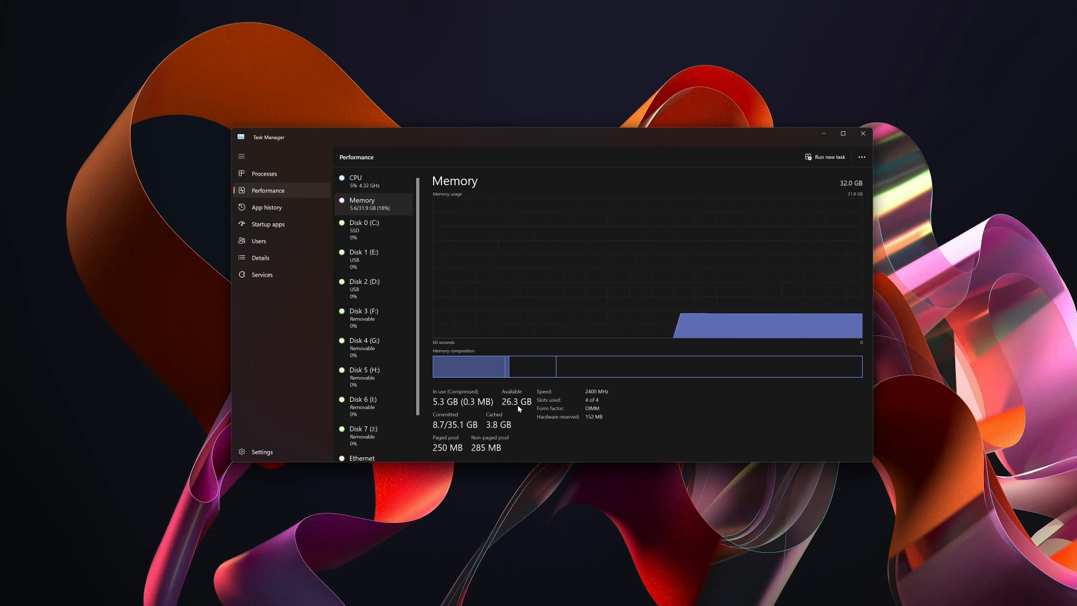
pyautogui.moveTo(584, 402)
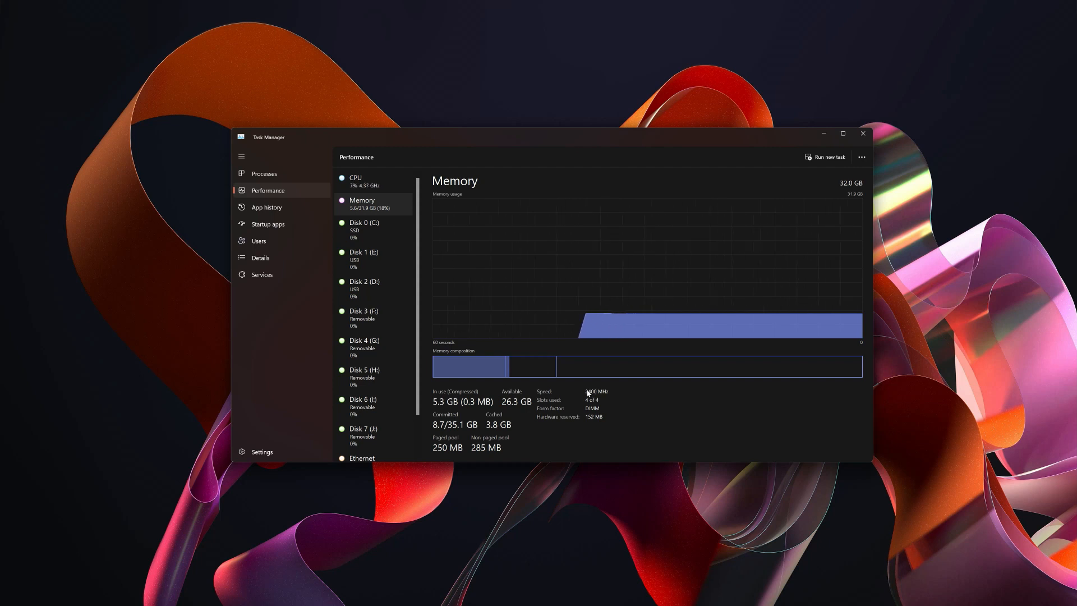
pyautogui.moveTo(646, 318)
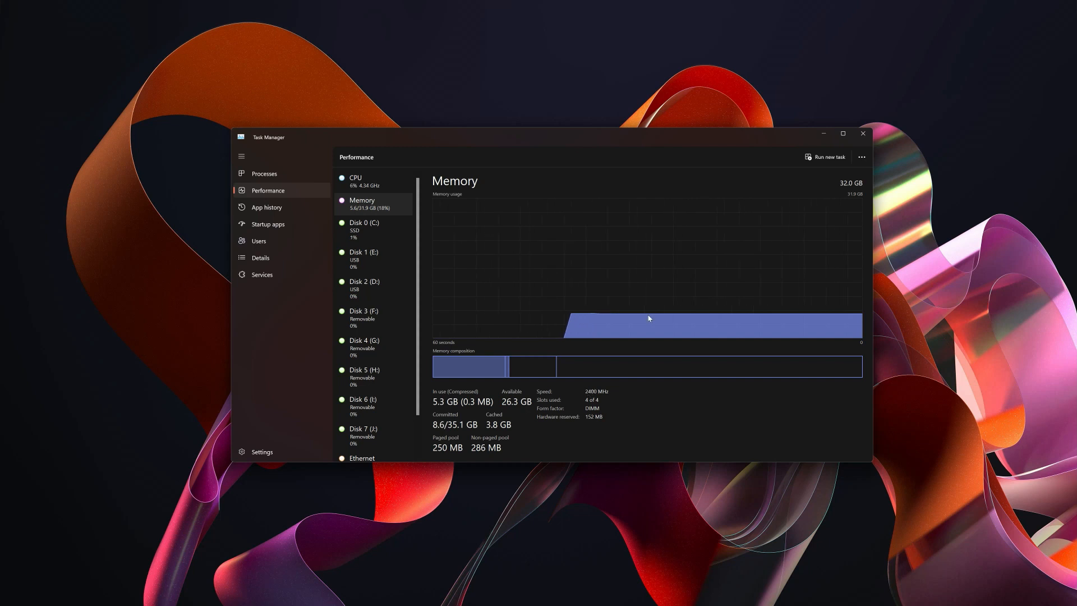
pyautogui.moveTo(492, 264)
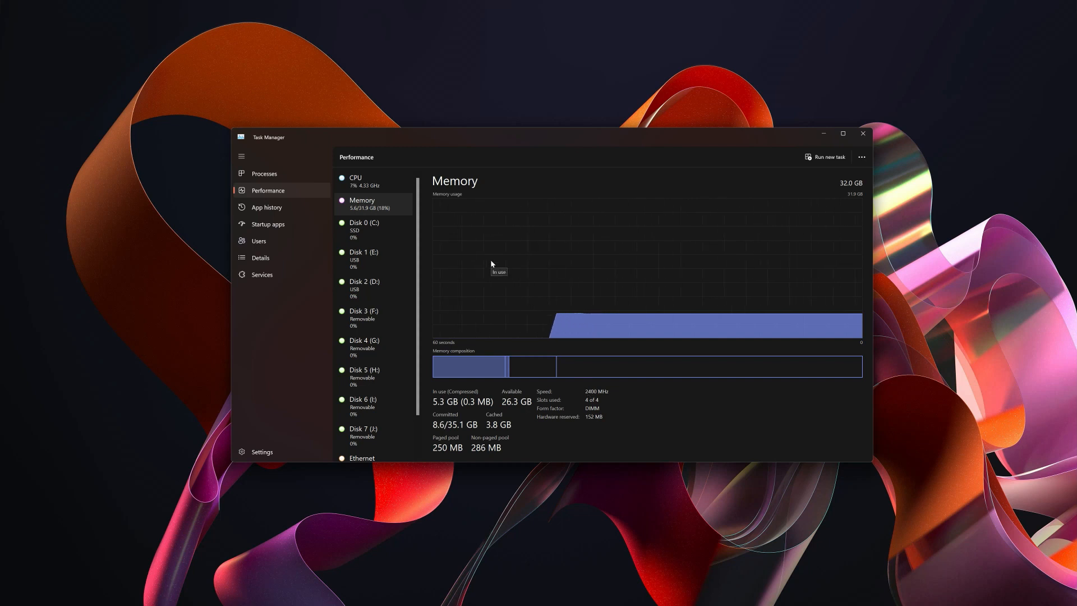